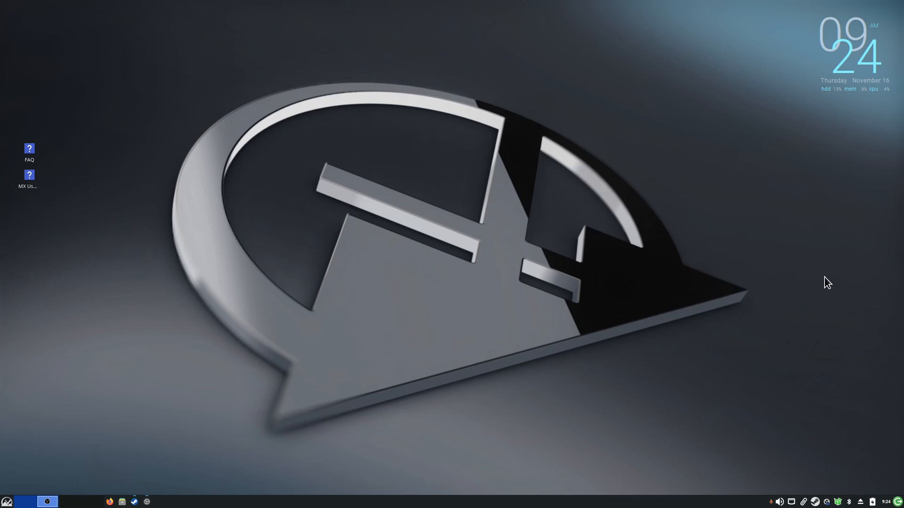
Step: Launch Thunar from the taskbar, showing the home folder
left_click(122, 502)
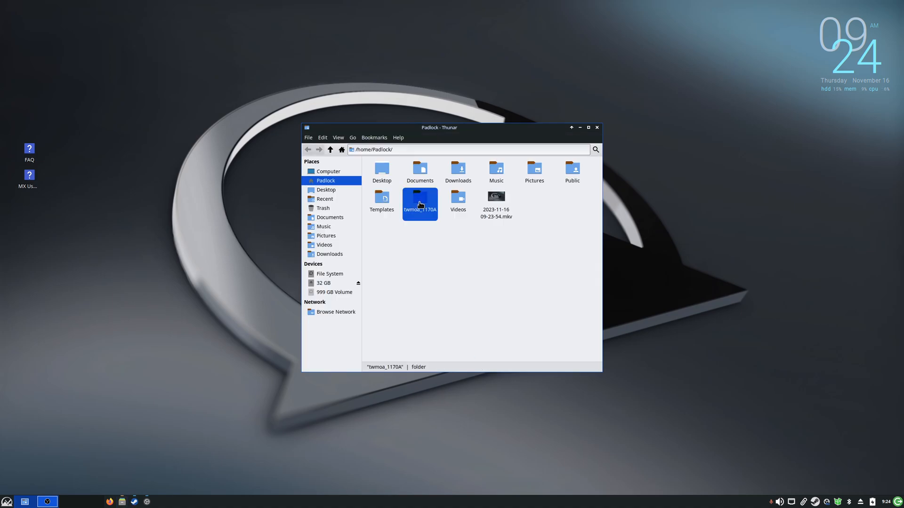
mouse_move(417, 215)
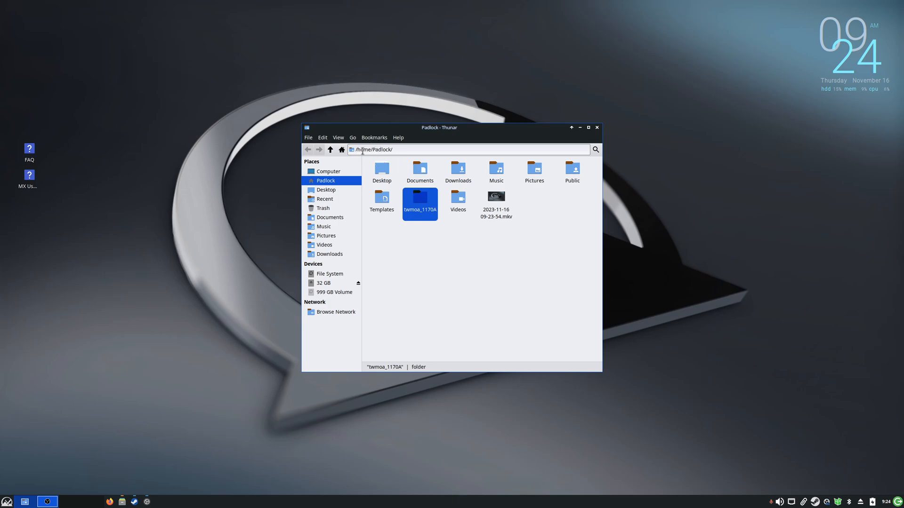
mouse_move(435, 222)
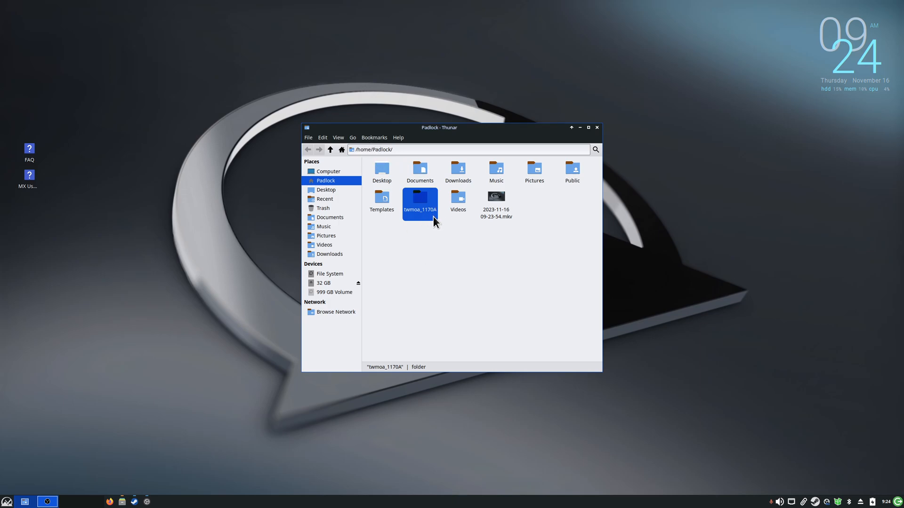
mouse_move(428, 222)
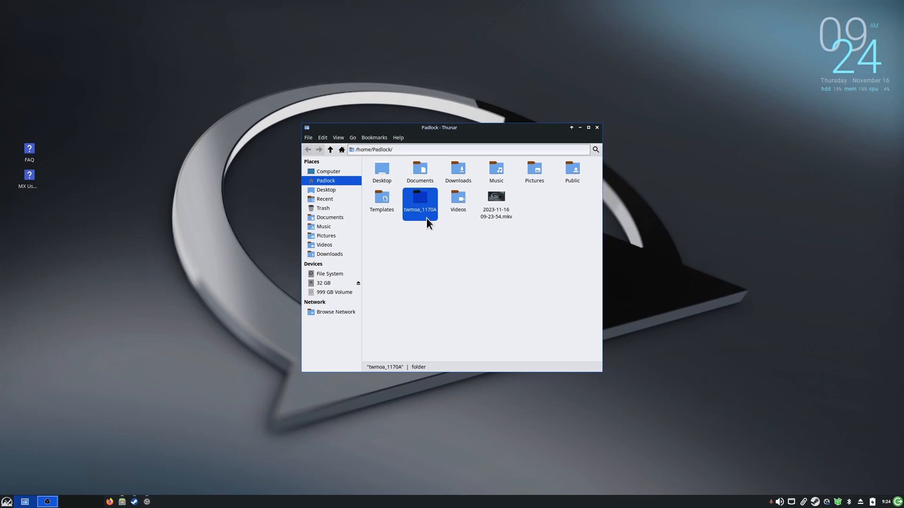
mouse_move(434, 230)
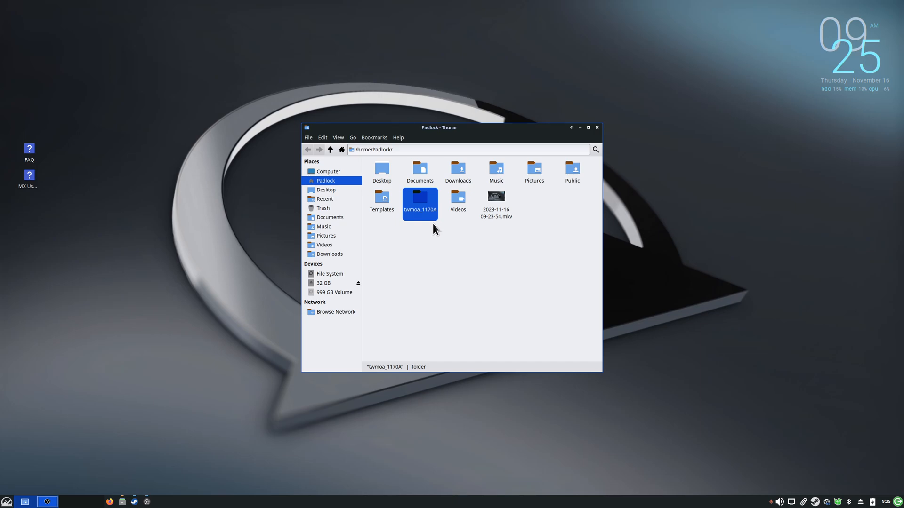
mouse_move(557, 126)
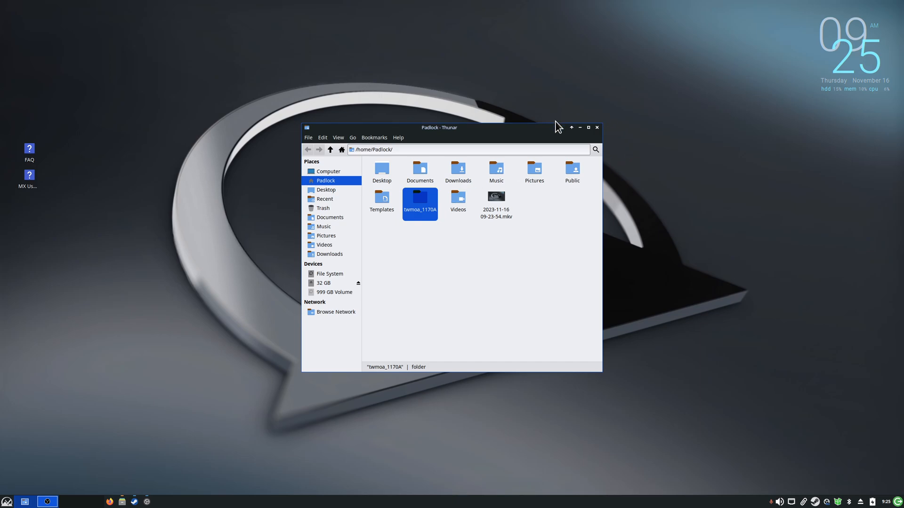
mouse_move(424, 340)
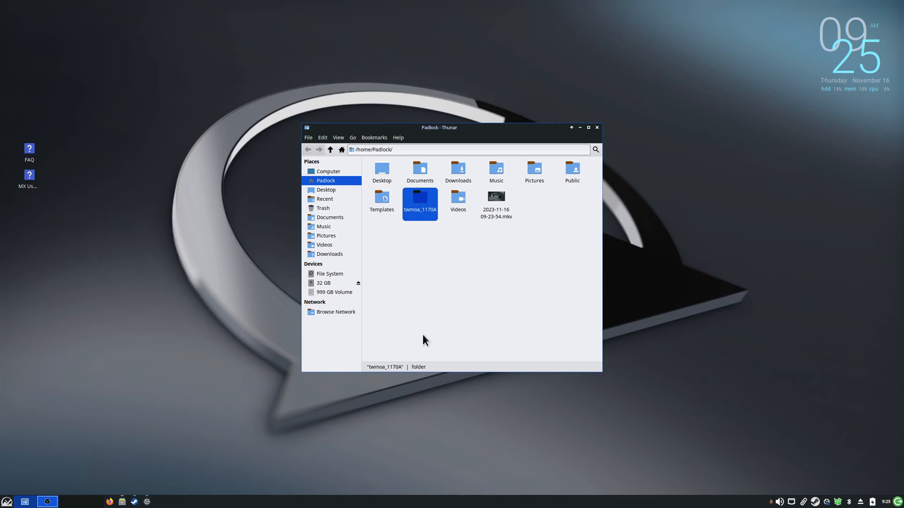
Step: Copy the twmoa_1170 folder from the 32 GB drive and return to the home folder
left_click(322, 284)
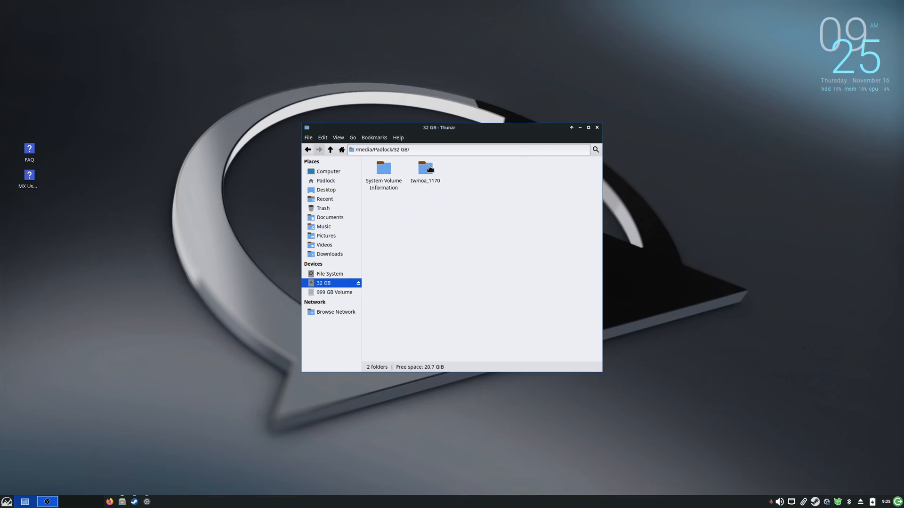
left_click(424, 170)
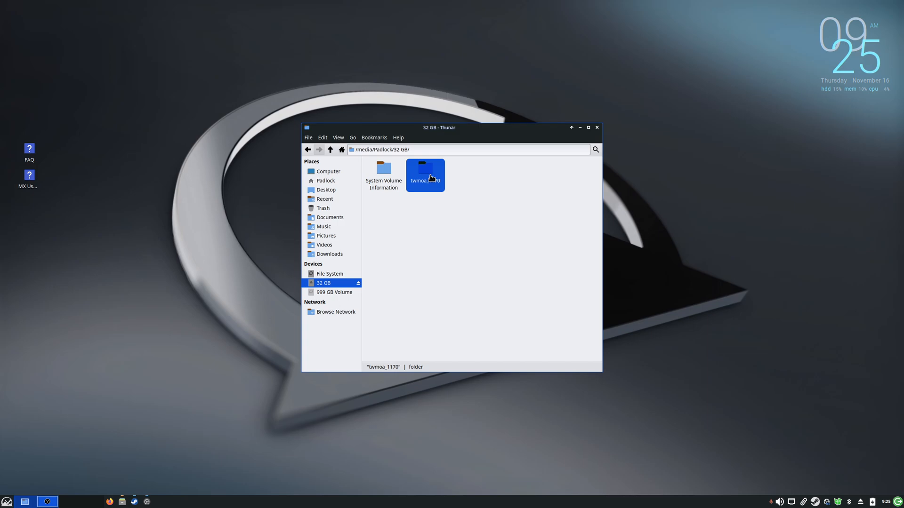
mouse_move(420, 220)
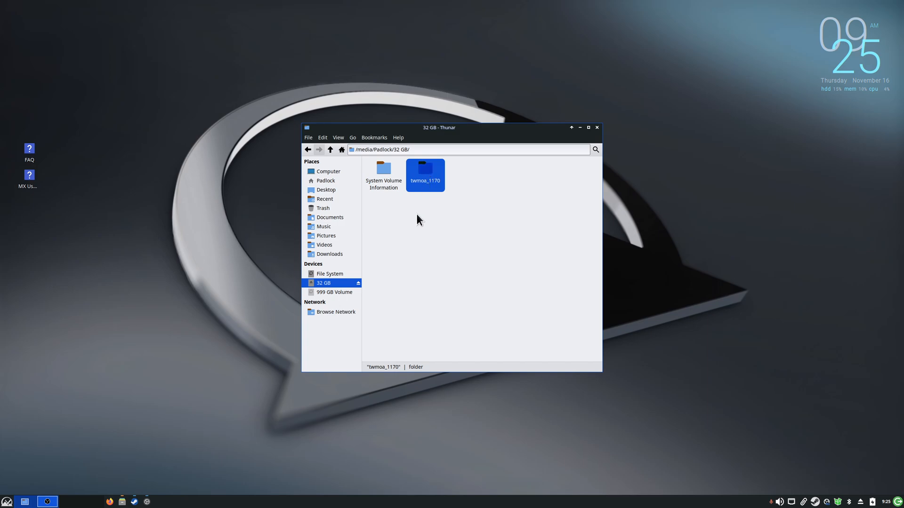
mouse_move(356, 294)
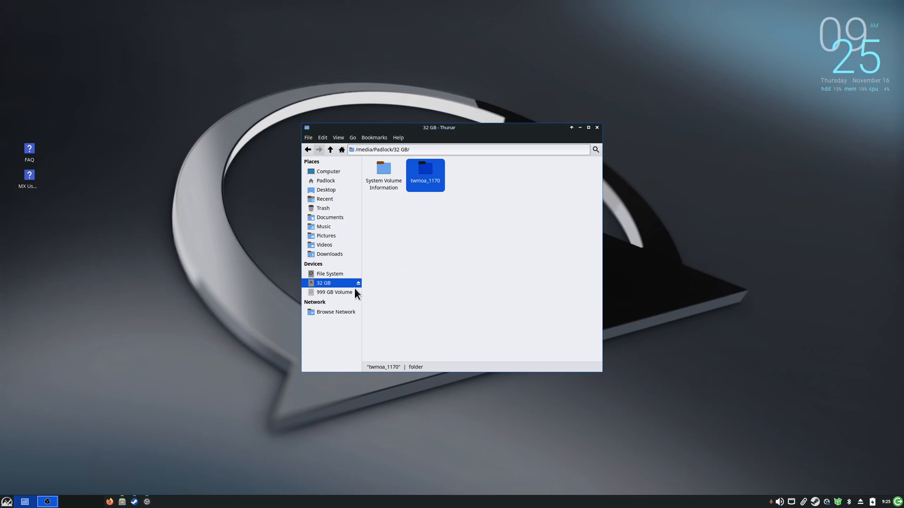
mouse_move(418, 187)
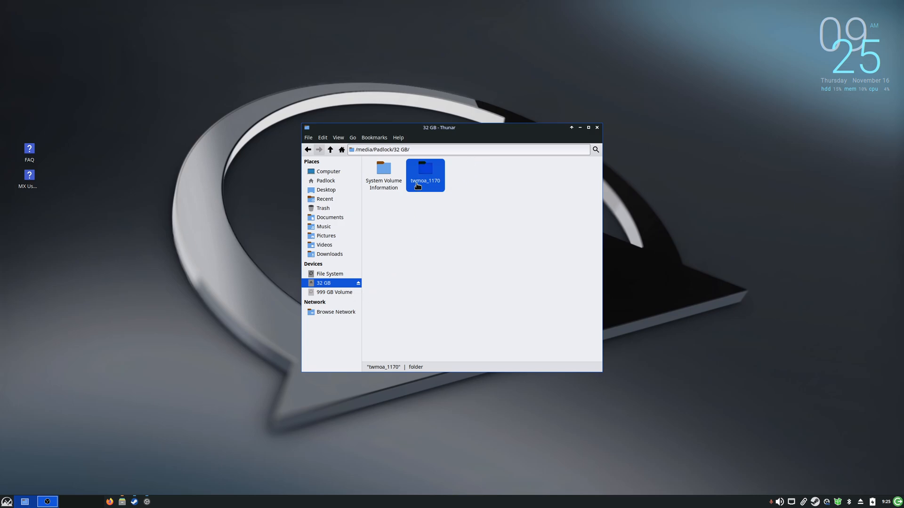
right_click(425, 175)
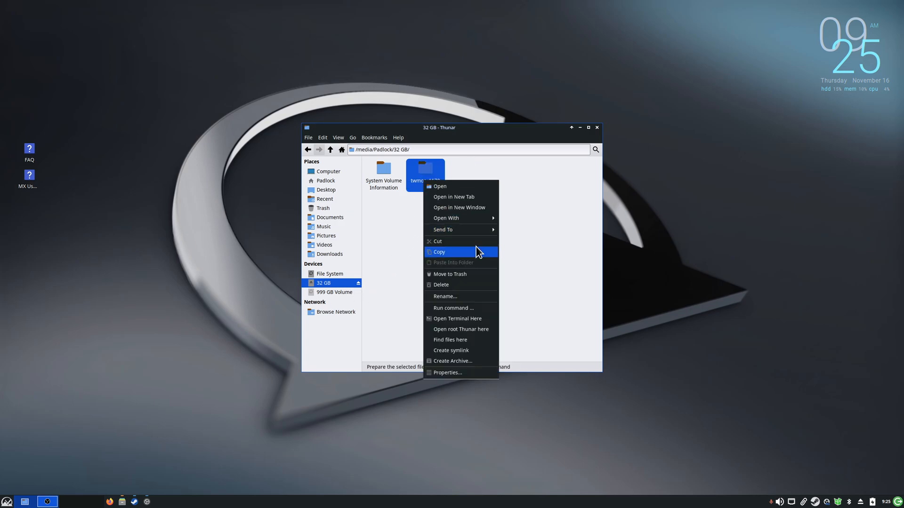
left_click(438, 252)
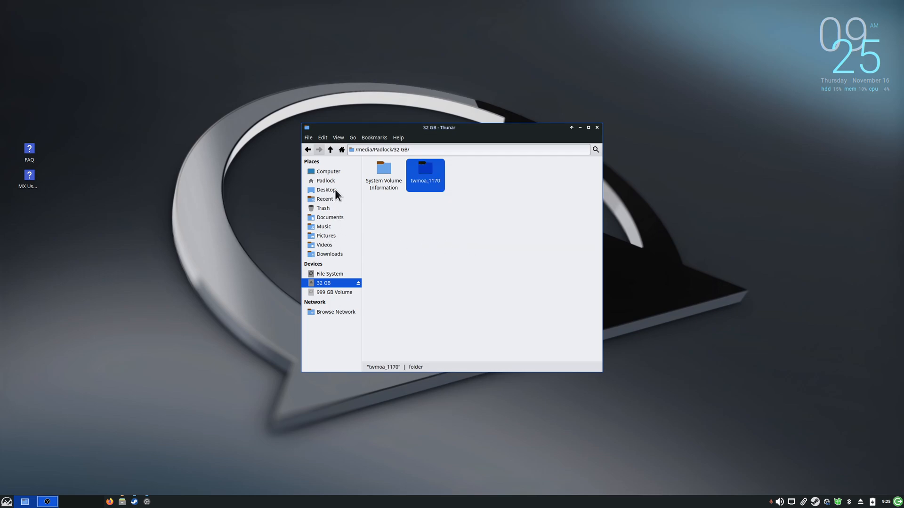
left_click(325, 181)
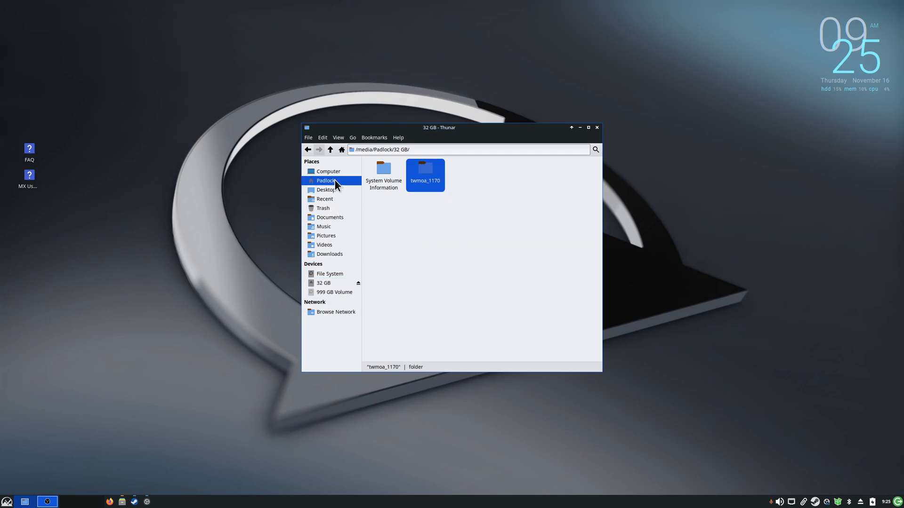
Step: Paste the copied twmoa_1170 folder into the home folder
right_click(413, 288)
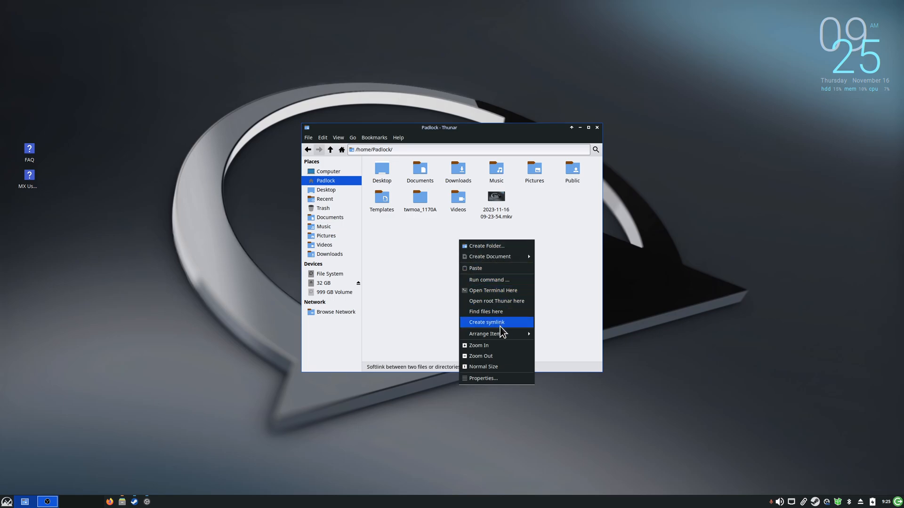
left_click(487, 322)
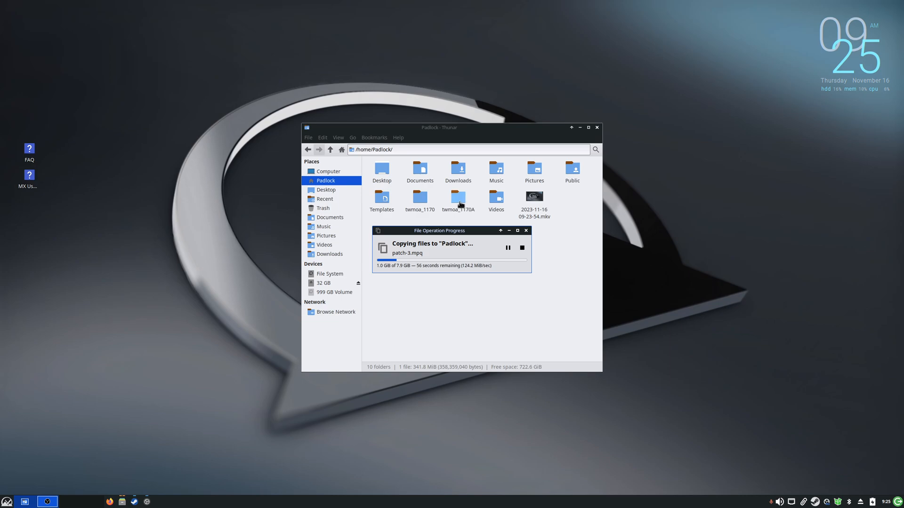
mouse_move(472, 209)
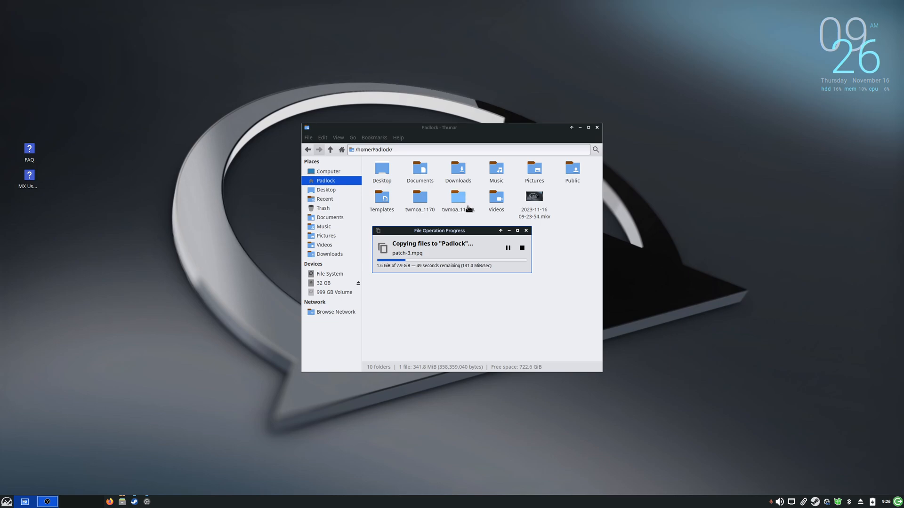
mouse_move(542, 284)
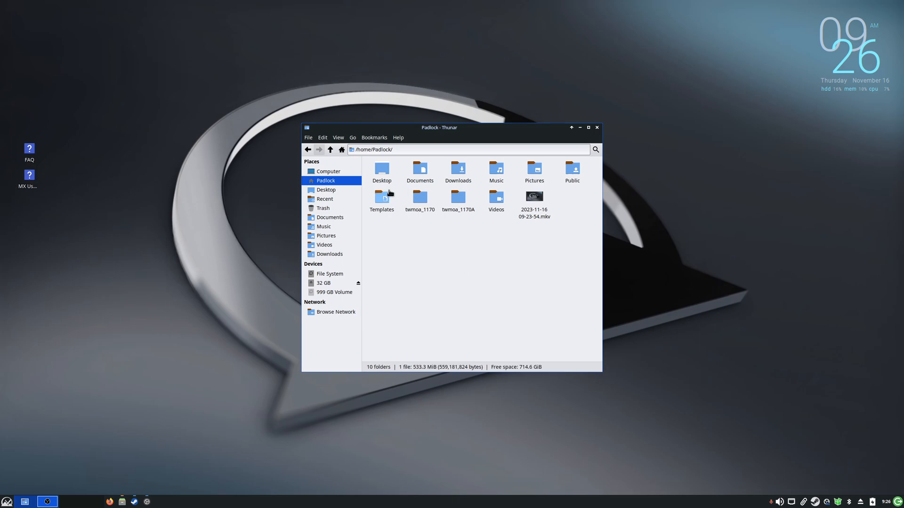
left_click(419, 200)
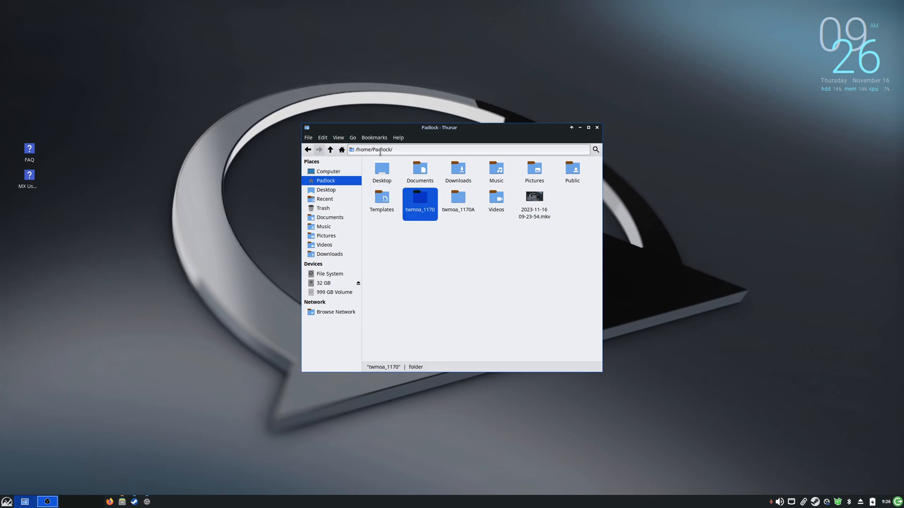
left_click(467, 294)
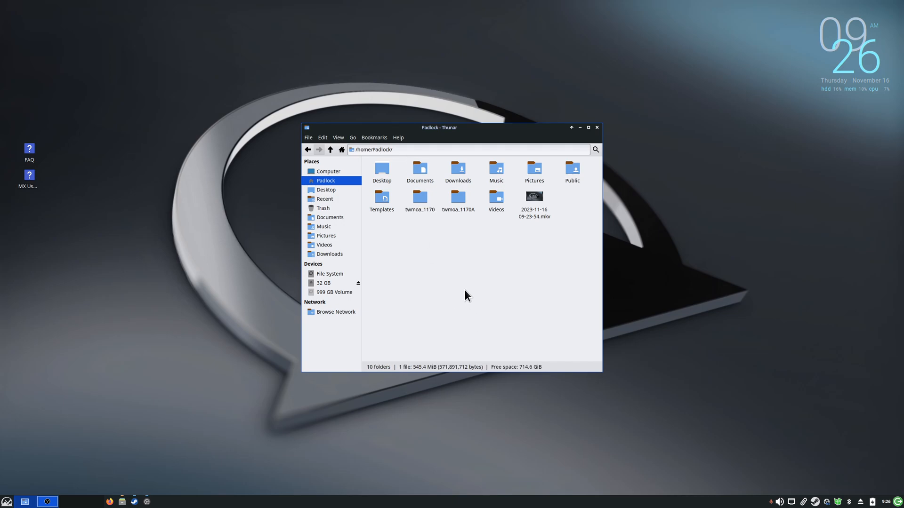
mouse_move(37, 490)
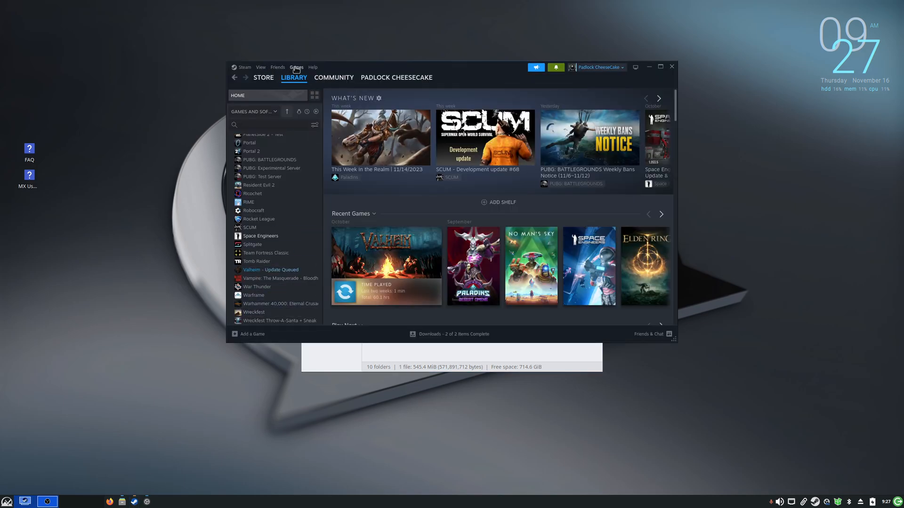
Step: Choose 'Add a Non-Steam Game to My Library' from the Games menu and browse the program list
left_click(297, 66)
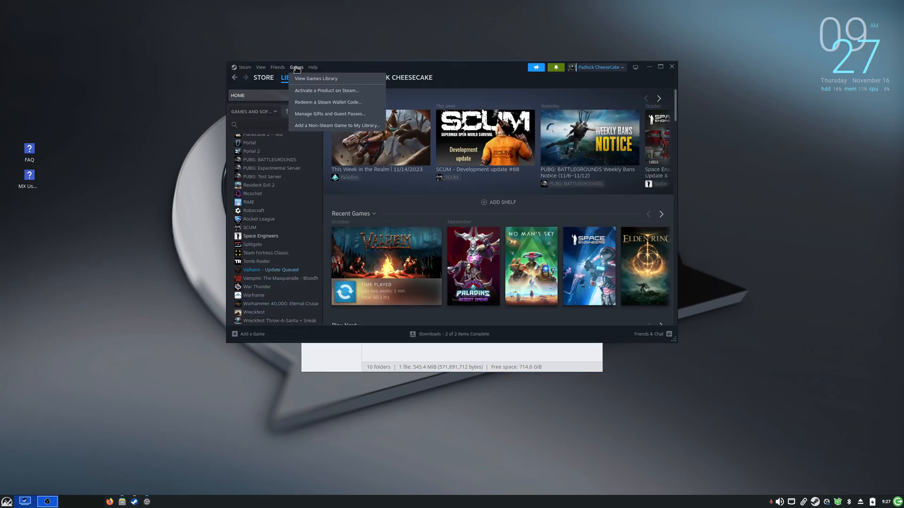
mouse_move(336, 127)
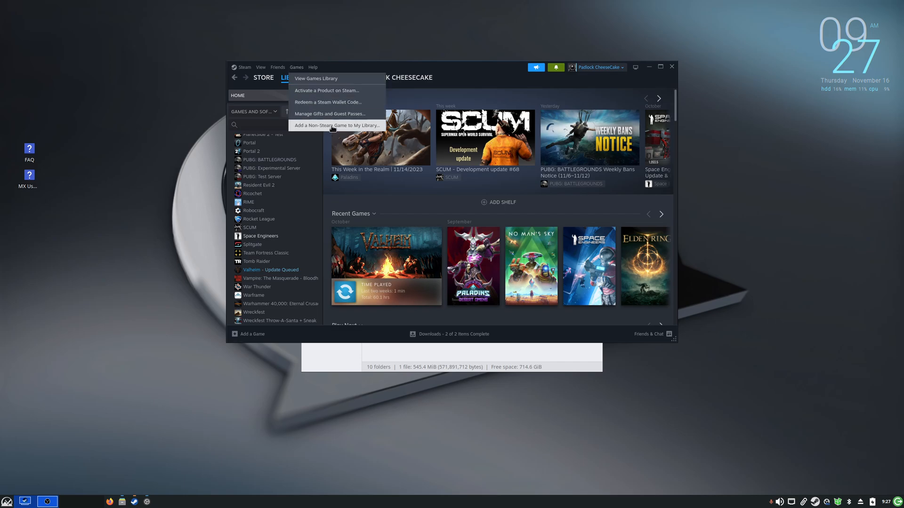
left_click(337, 125)
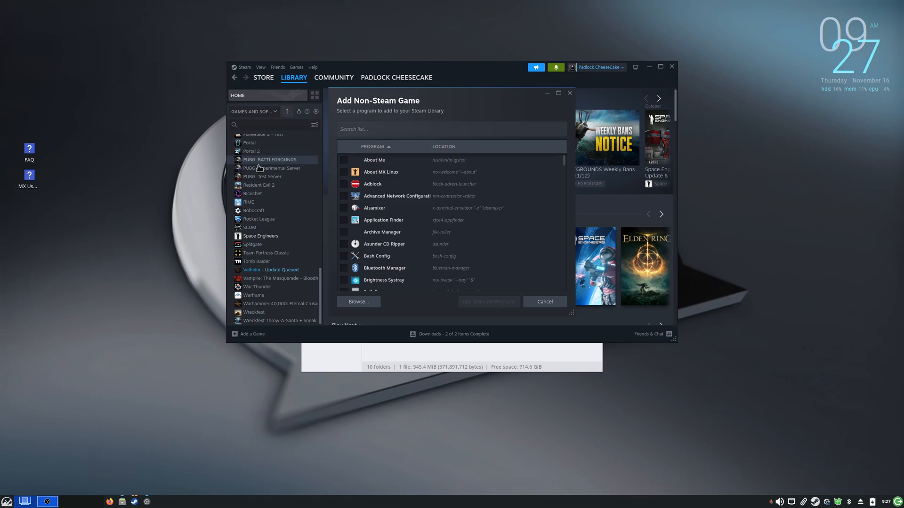
scroll("down", 3)
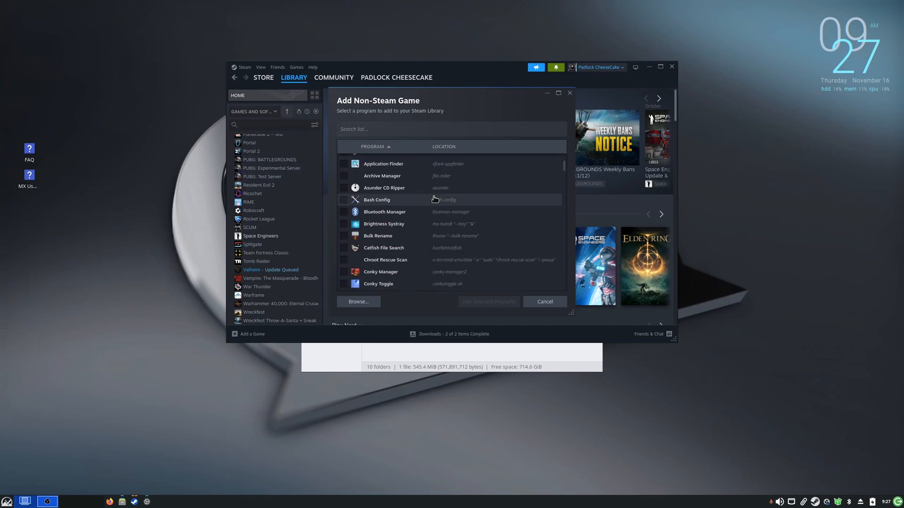
Step: Browse to Home/twmoa_1170 and add VanillaFixes.exe as the non-Steam game
left_click(357, 301)
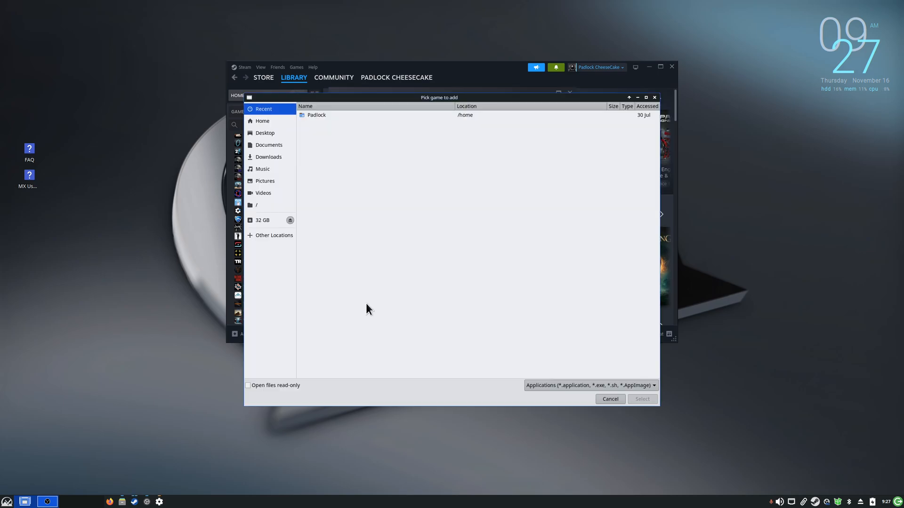
left_click(262, 121)
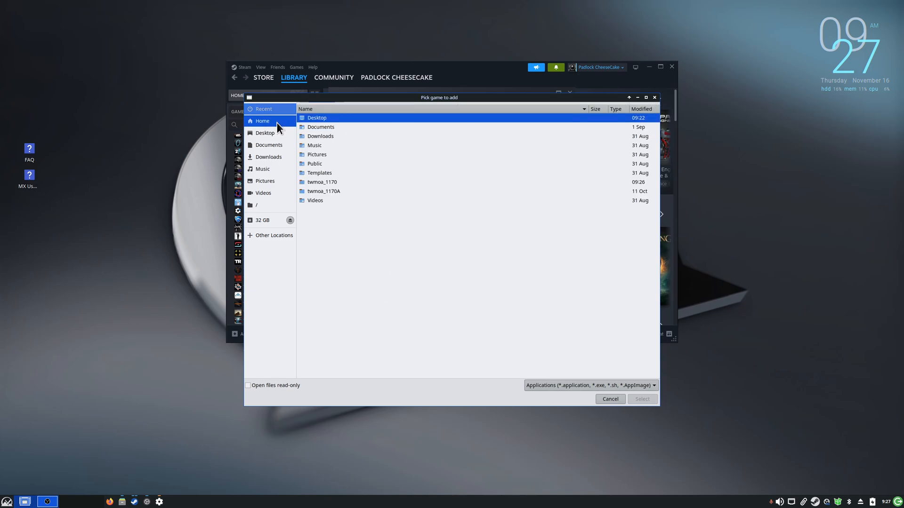
left_click(261, 120)
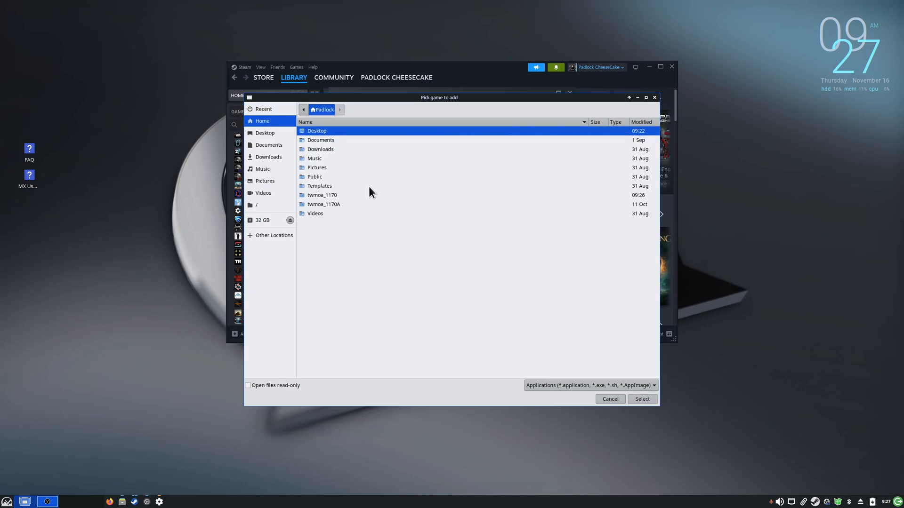
mouse_move(329, 201)
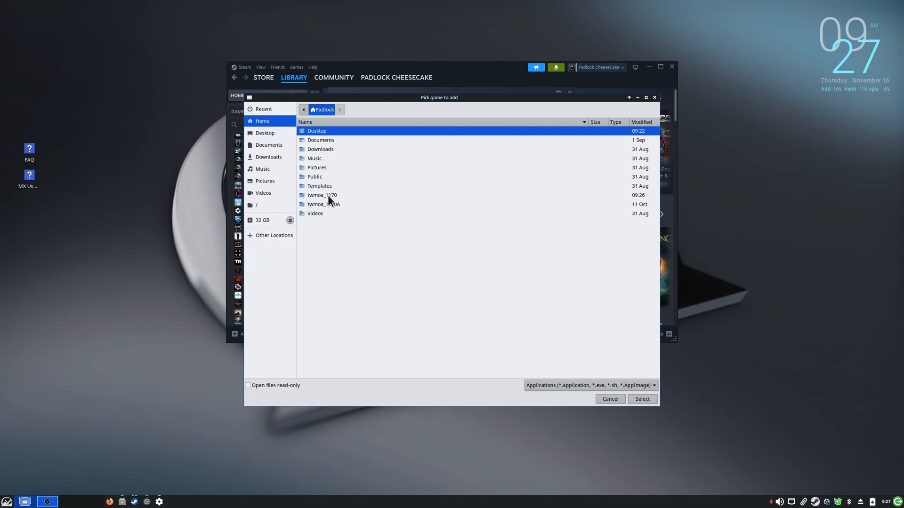
left_click(322, 195)
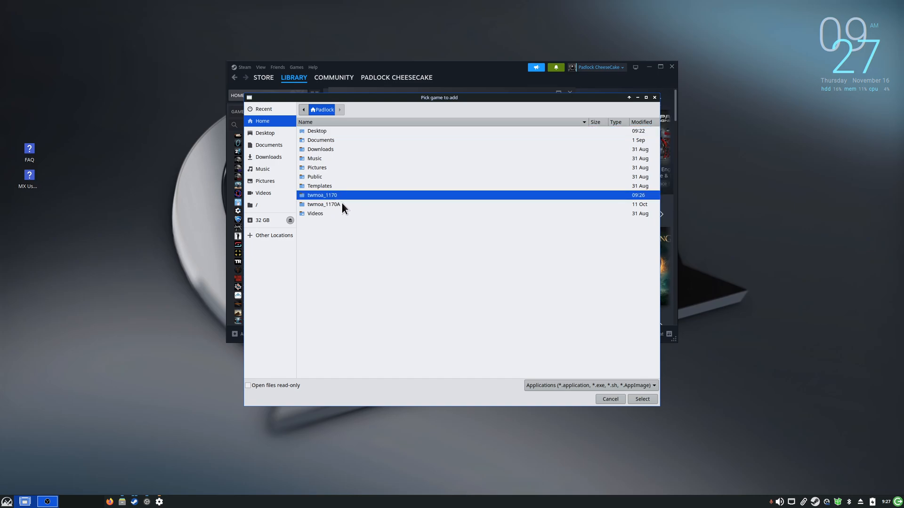
double_click(322, 195)
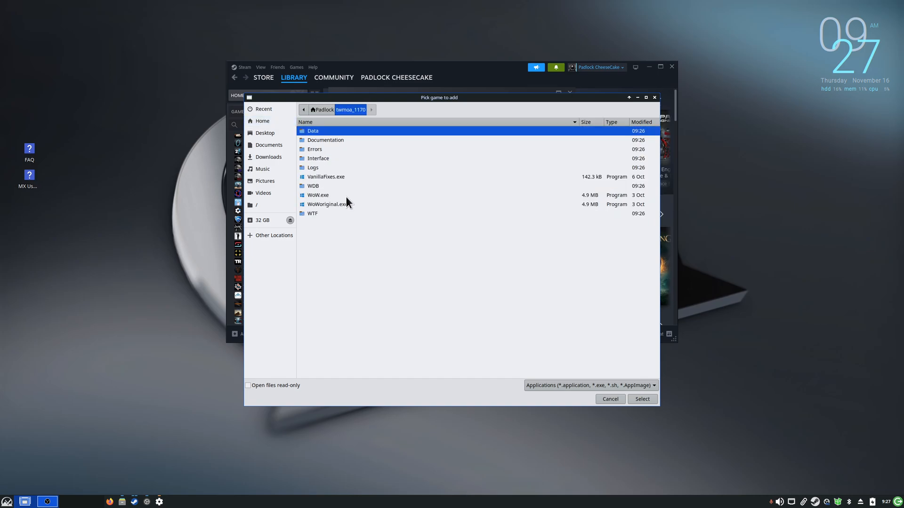
mouse_move(331, 179)
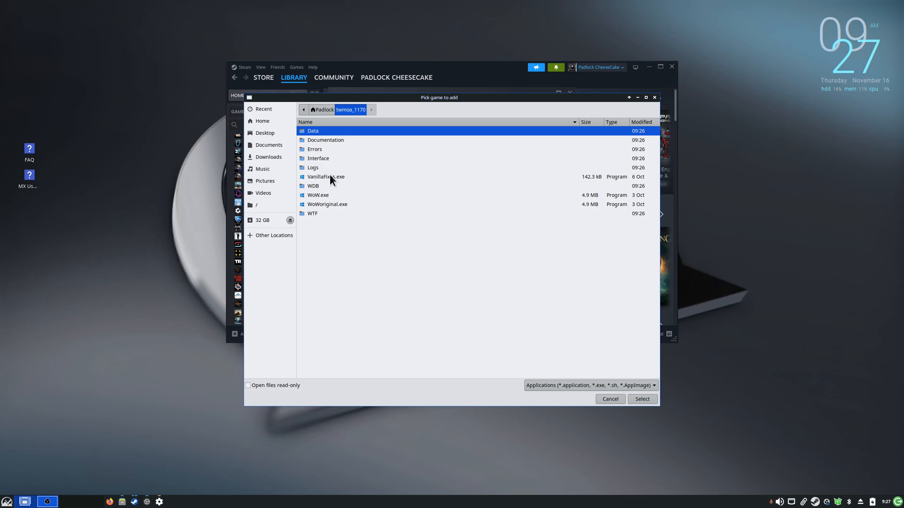
left_click(326, 176)
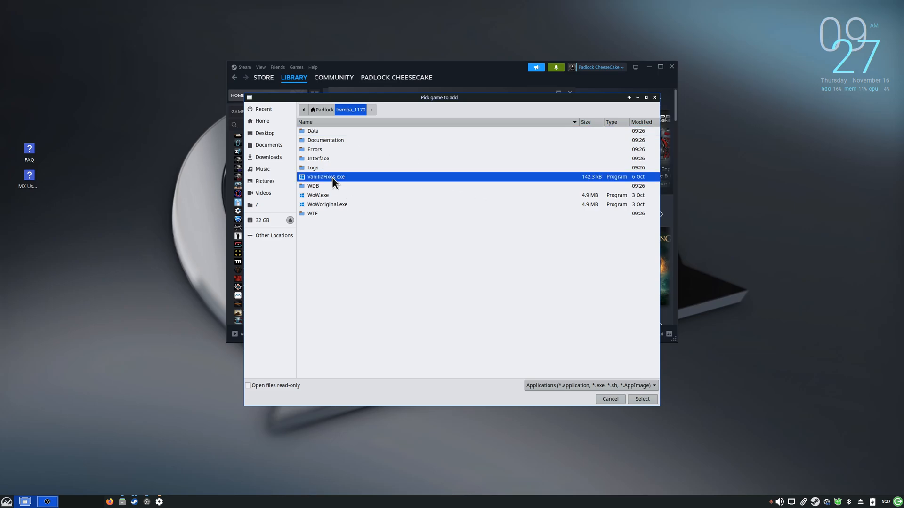
mouse_move(355, 191)
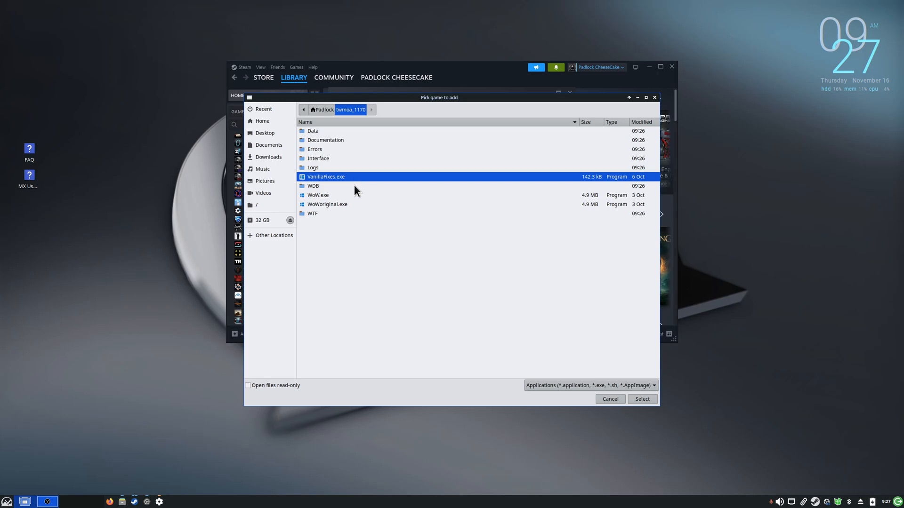
mouse_move(337, 210)
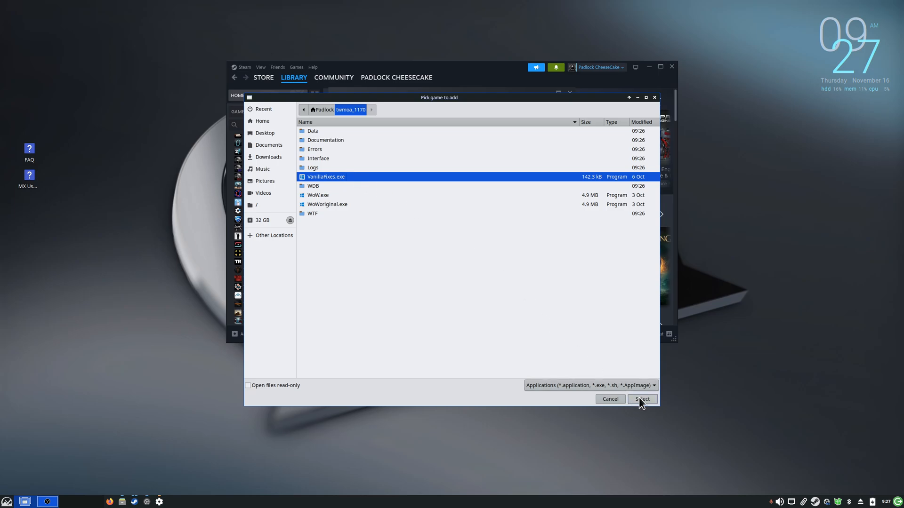
left_click(642, 399)
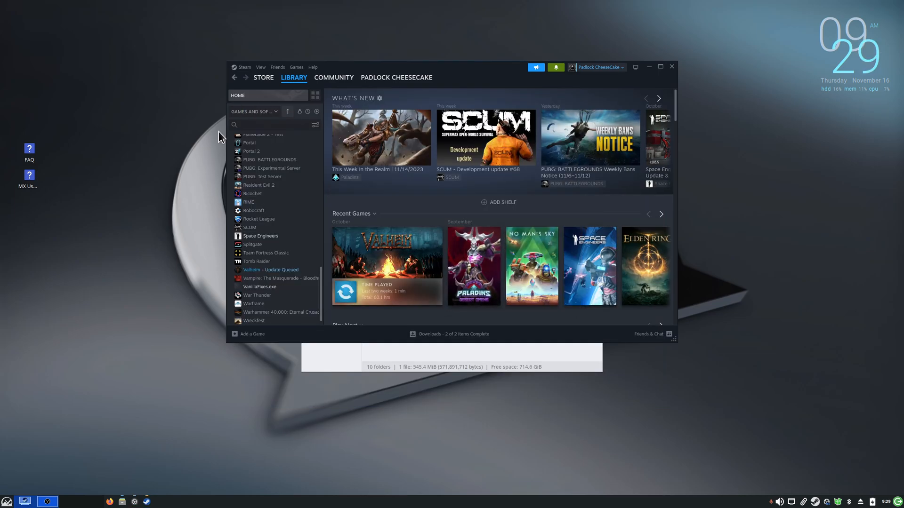
mouse_move(295, 290)
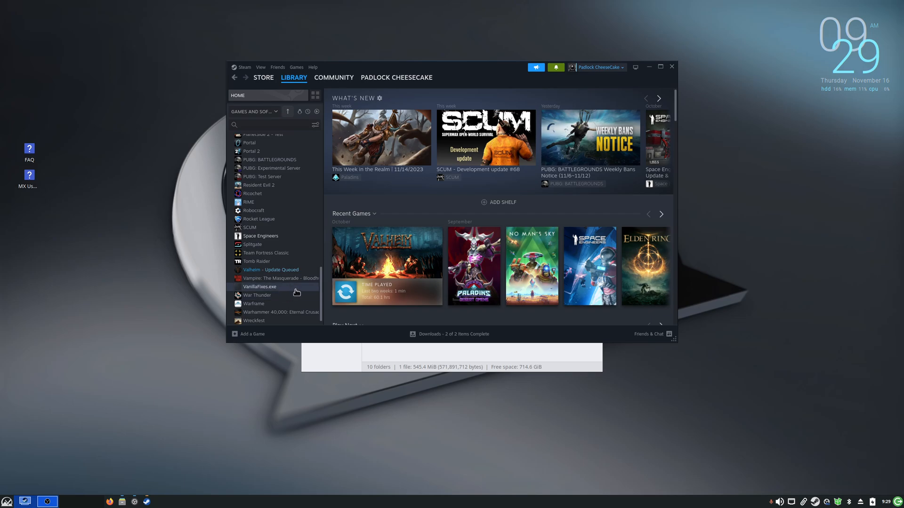
Step: Select VanillaFixes.exe in the library and bring up its context menu
scroll("up", 3)
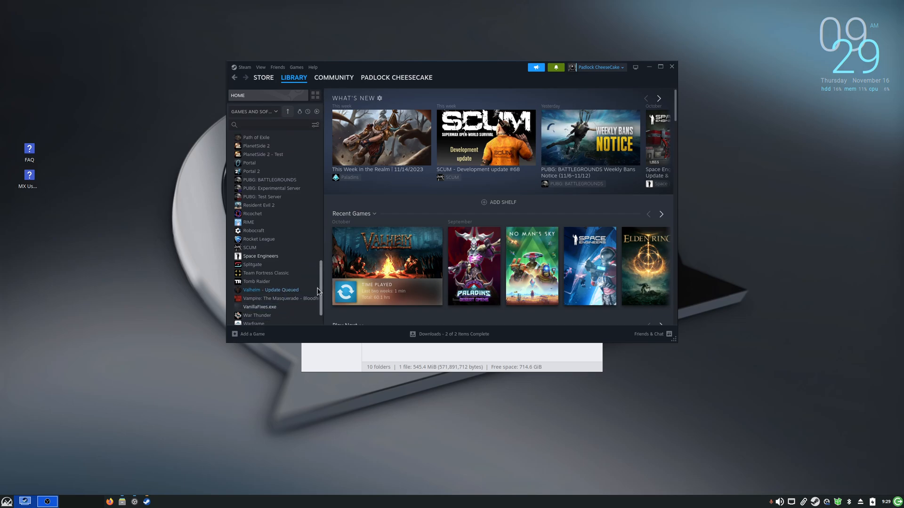
scroll("down", 3)
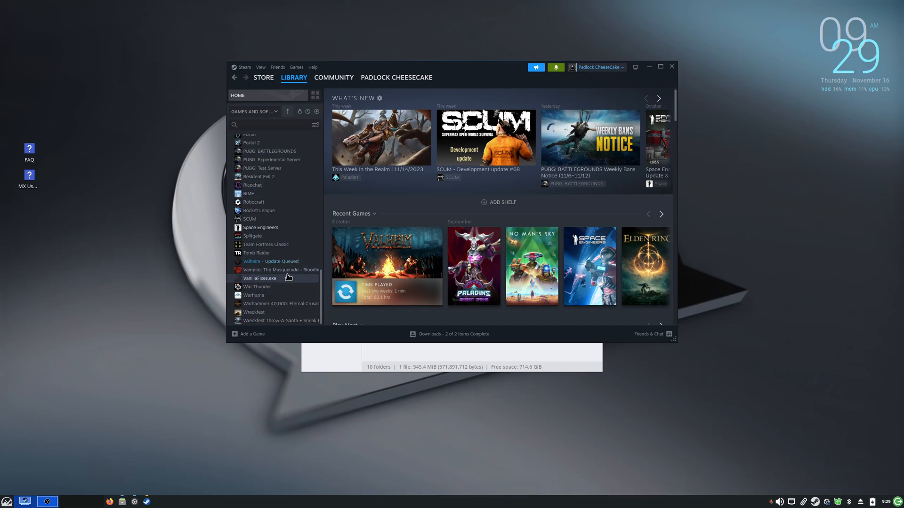
mouse_move(293, 274)
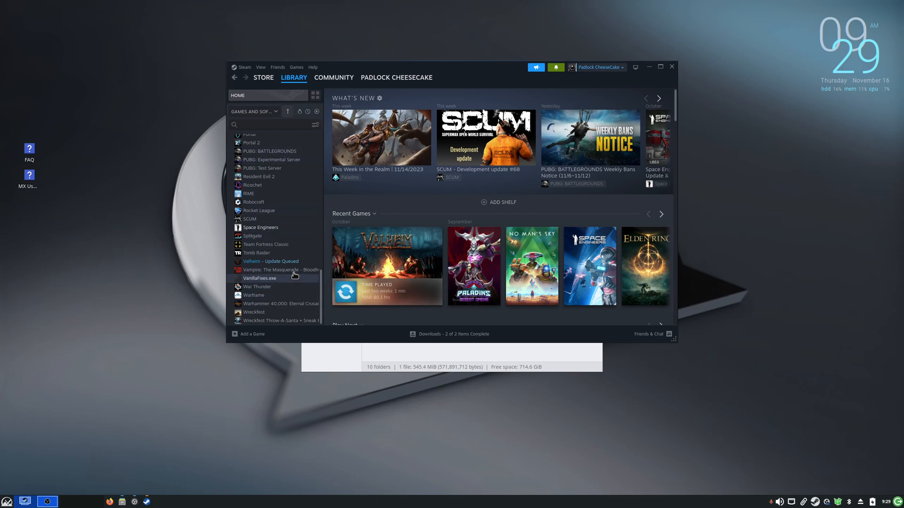
left_click(260, 279)
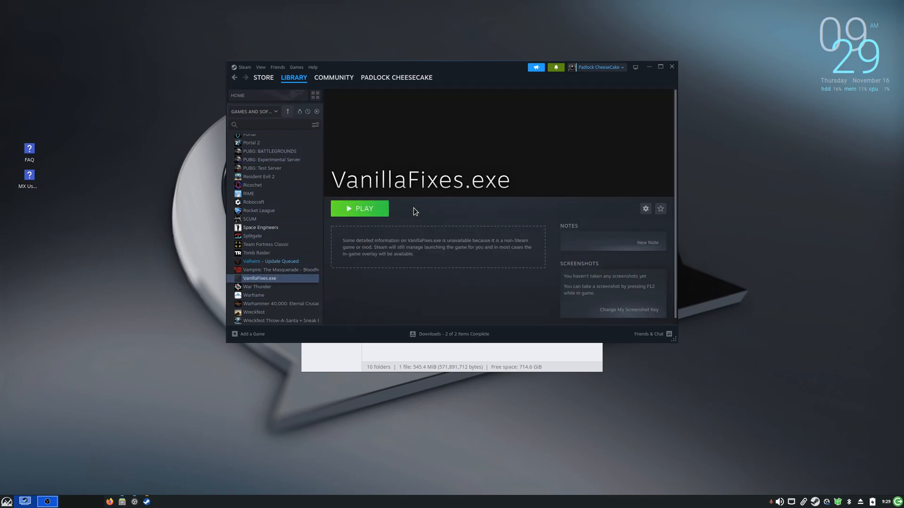
right_click(260, 278)
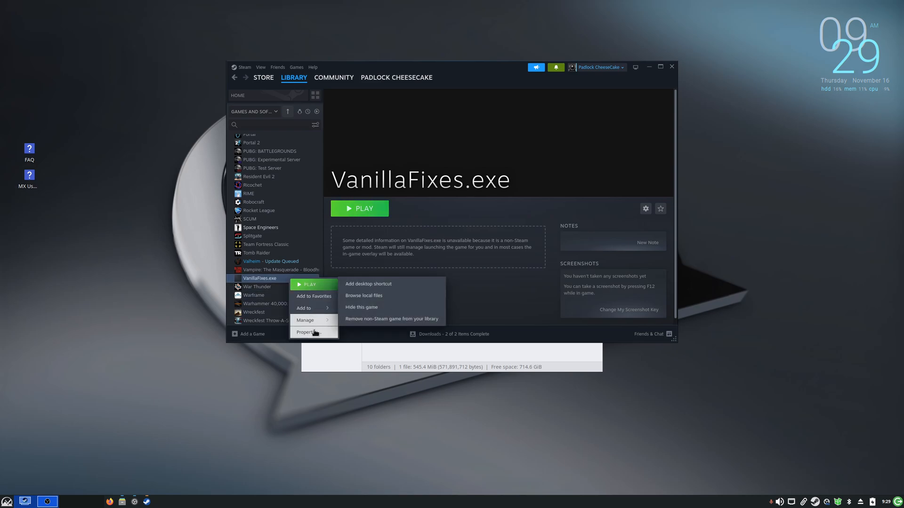
Step: In Properties > Compatibility, force Proton Experimental for VanillaFixes.exe and close the dialog
left_click(306, 332)
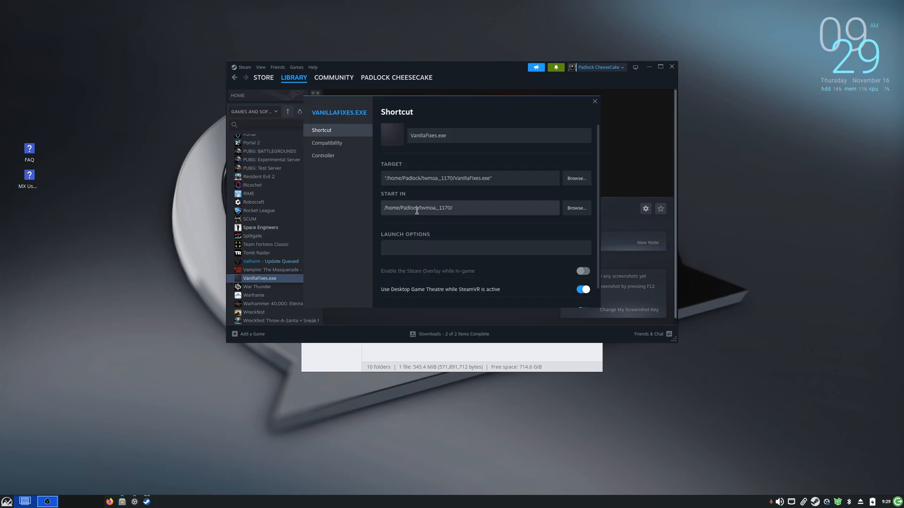
left_click(327, 142)
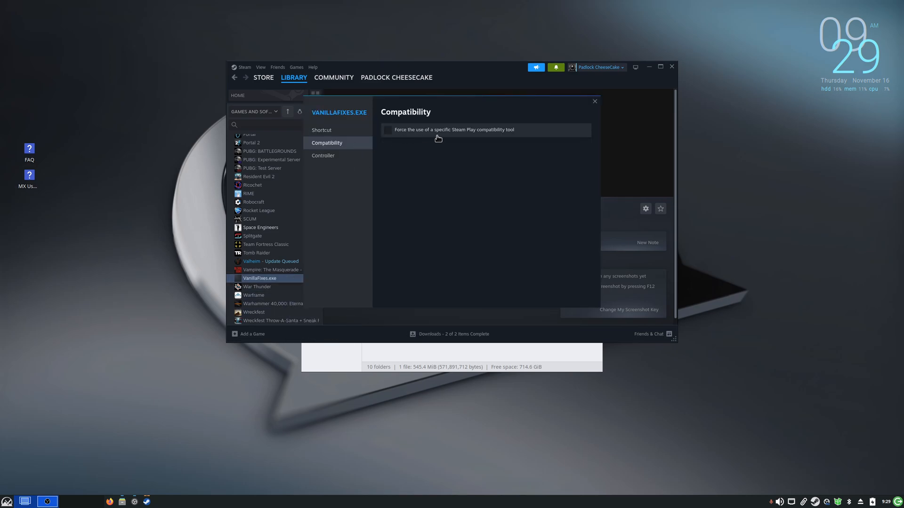
left_click(387, 129)
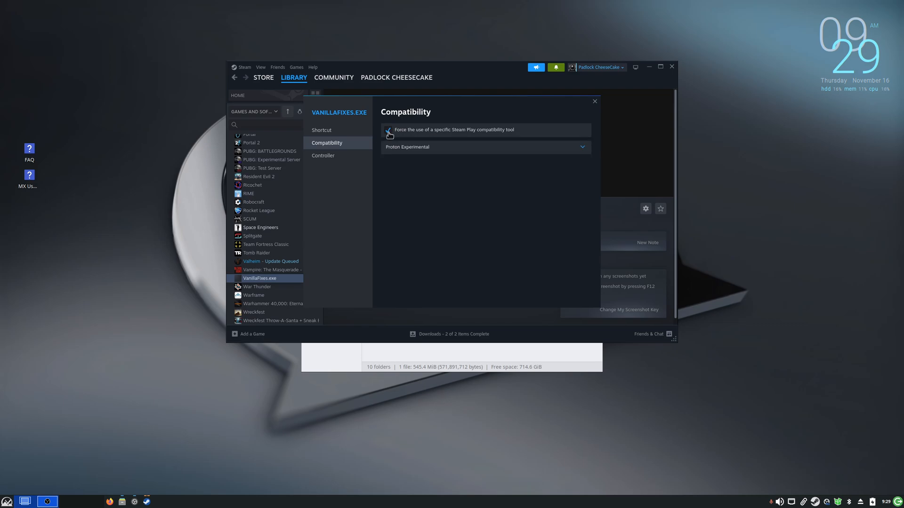
left_click(388, 130)
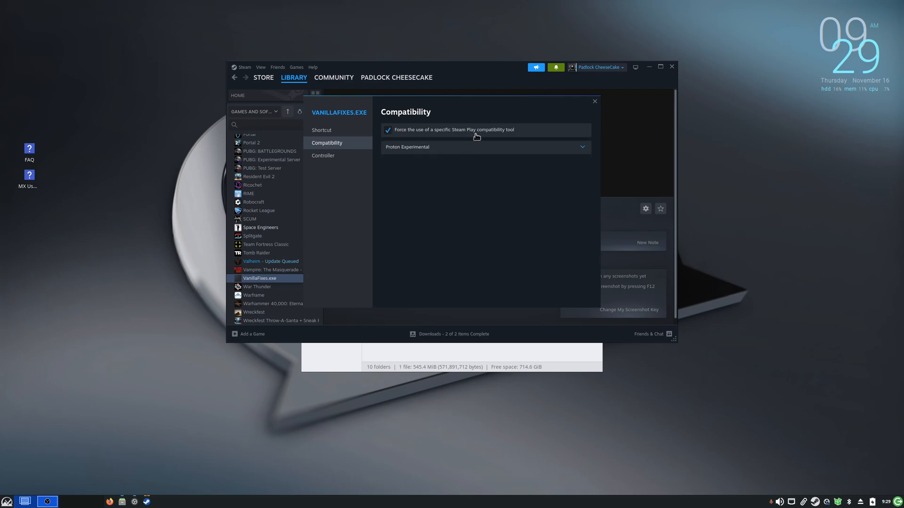
mouse_move(413, 149)
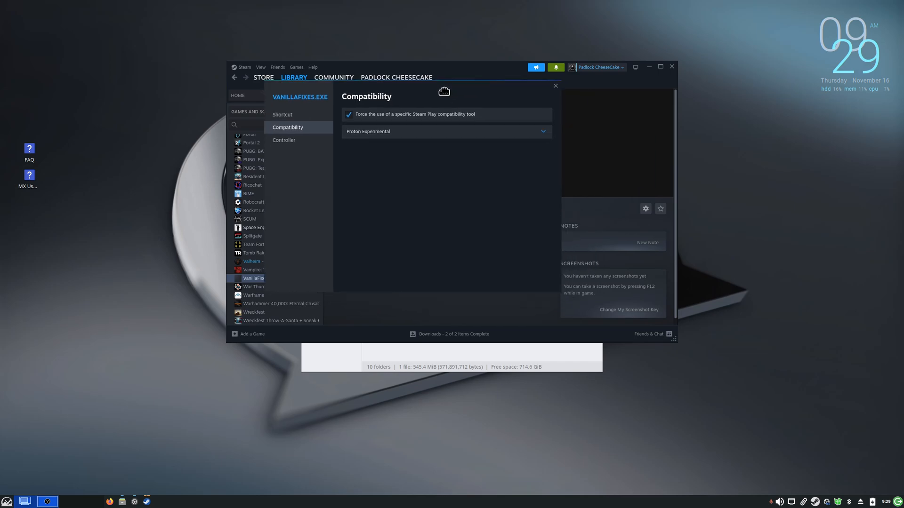
mouse_move(555, 97)
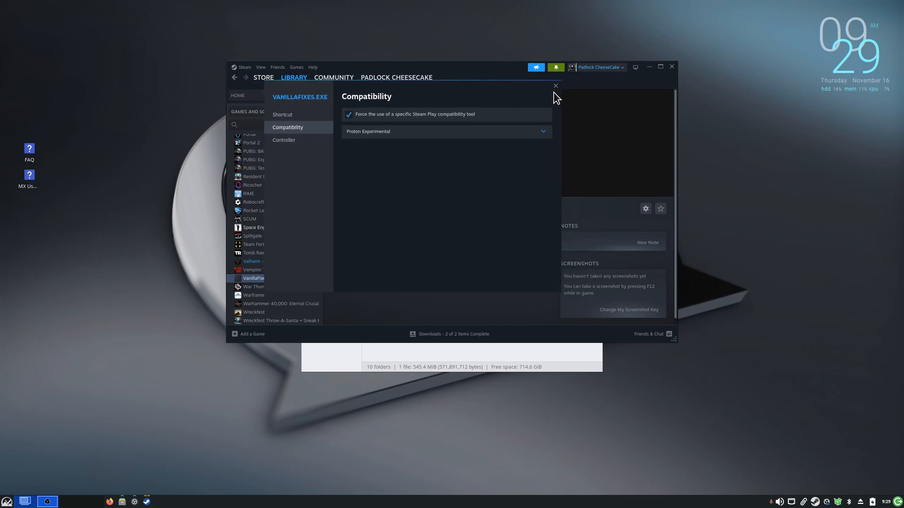
left_click(555, 86)
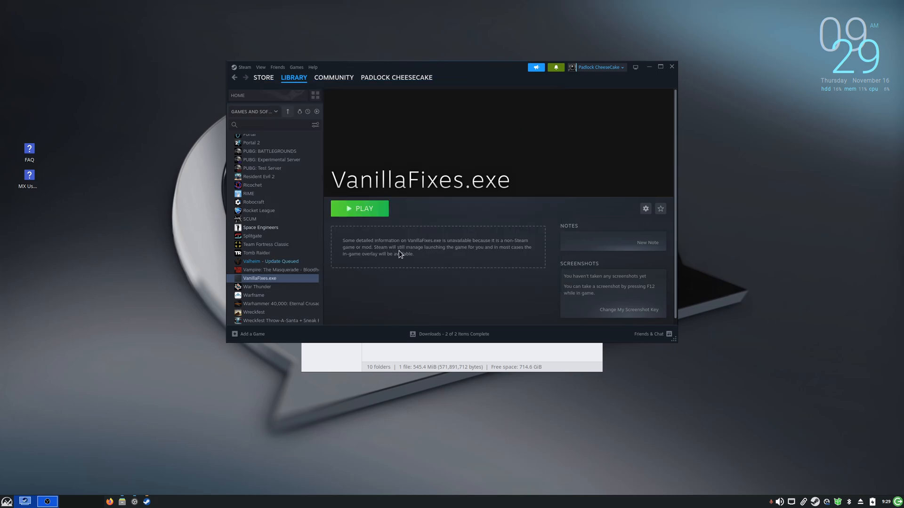
Step: Start VanillaFixes.exe with the green Play button
left_click(358, 208)
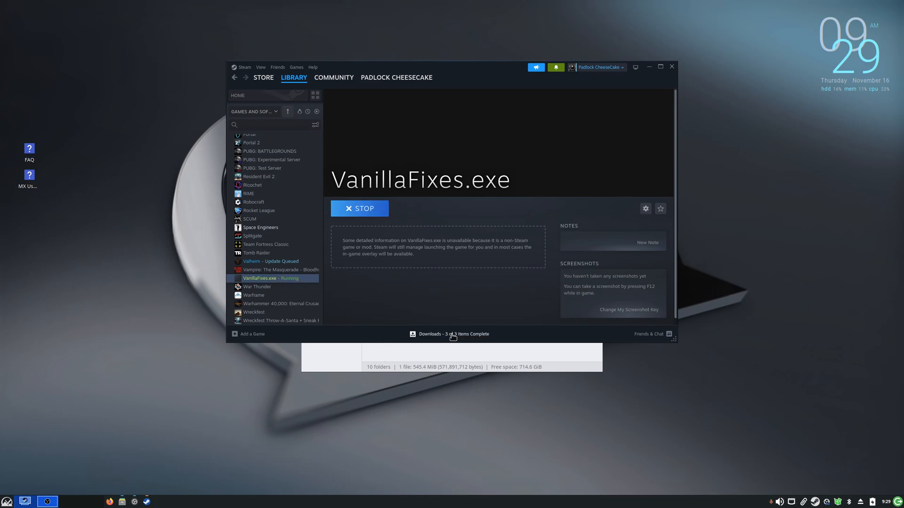
mouse_move(620, 419)
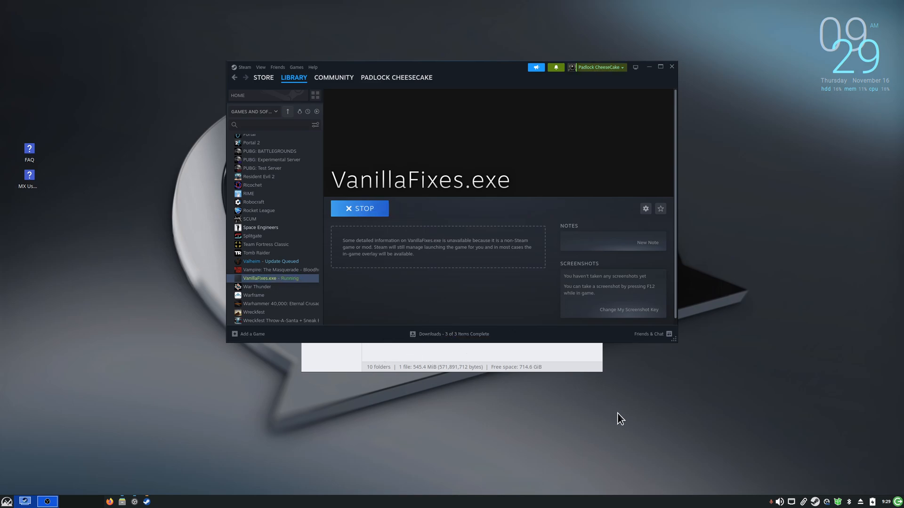
mouse_move(610, 418)
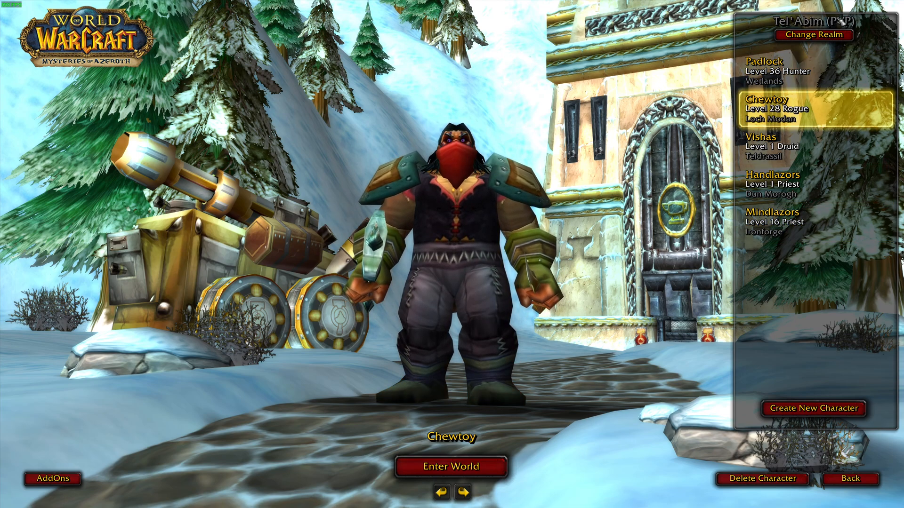
Step: Change realm to Turtle WoW (RP) and enter the world with the level 21 druid
left_click(814, 34)
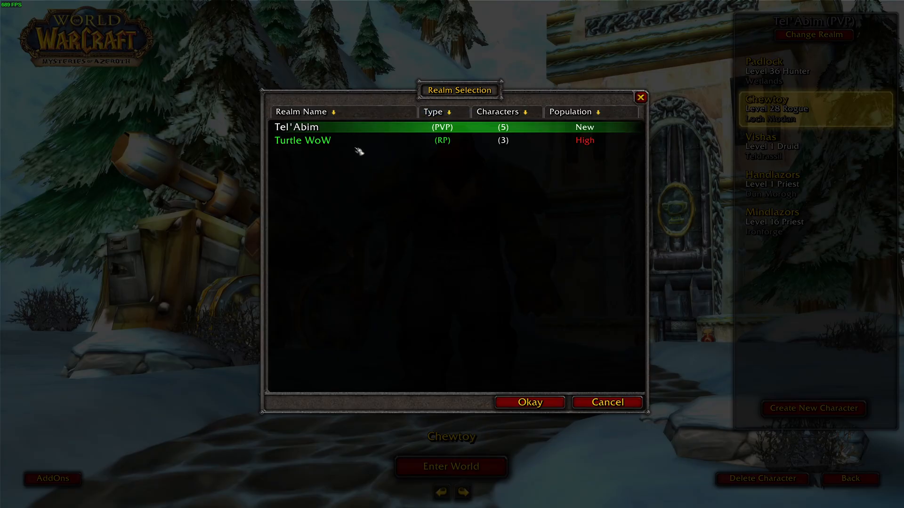
left_click(528, 402)
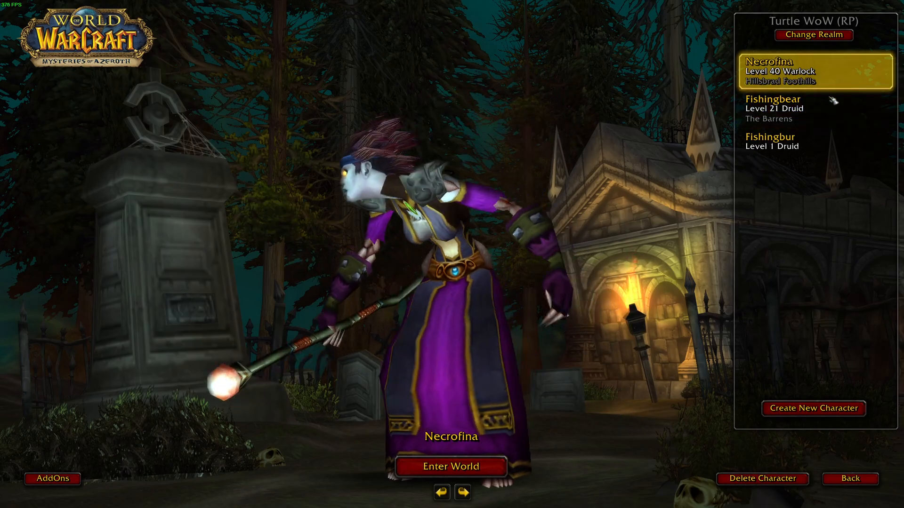
left_click(451, 467)
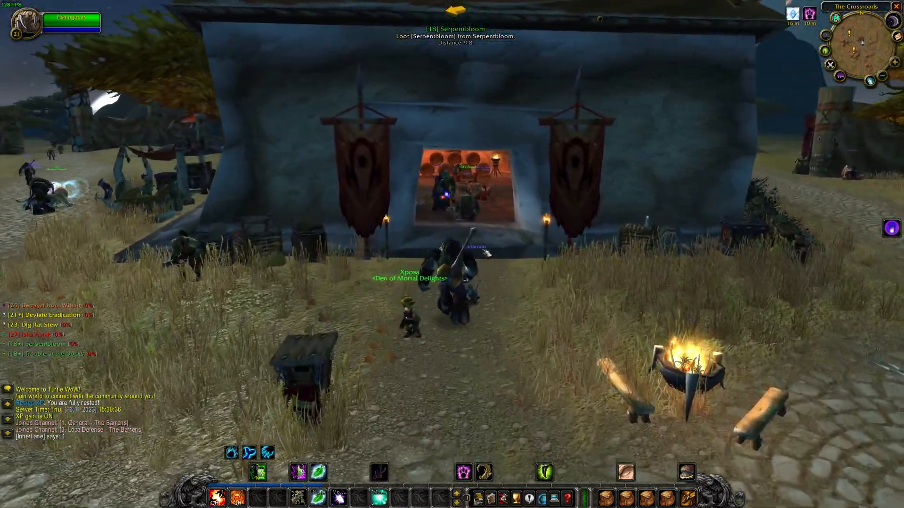
Step: Move forward briefly, then bring up the in-game main menu with Escape
key("W")
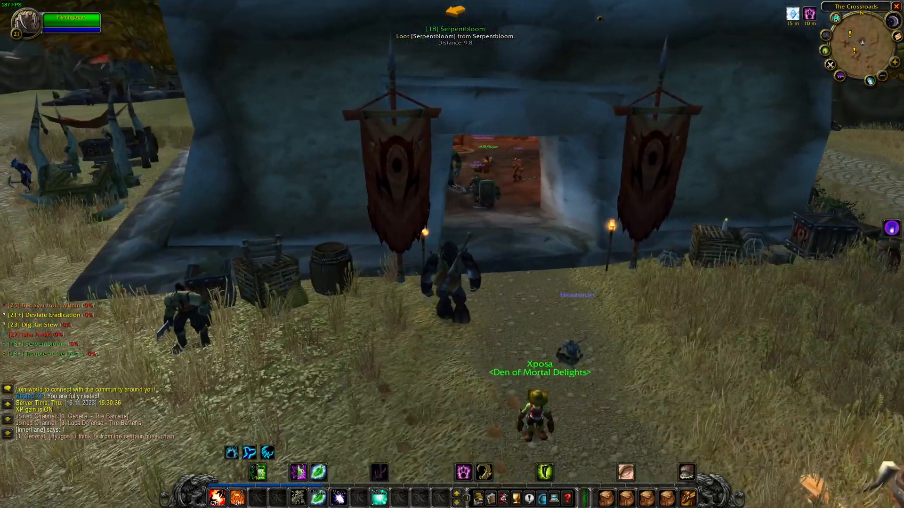
key("Escape")
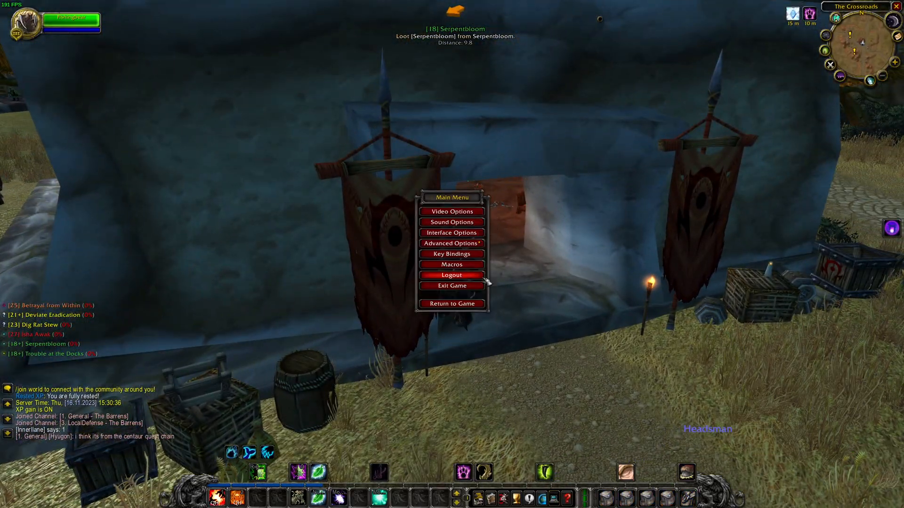
Step: Log out to character select, view the AddOn List to confirm addons remain, and close it
left_click(452, 275)
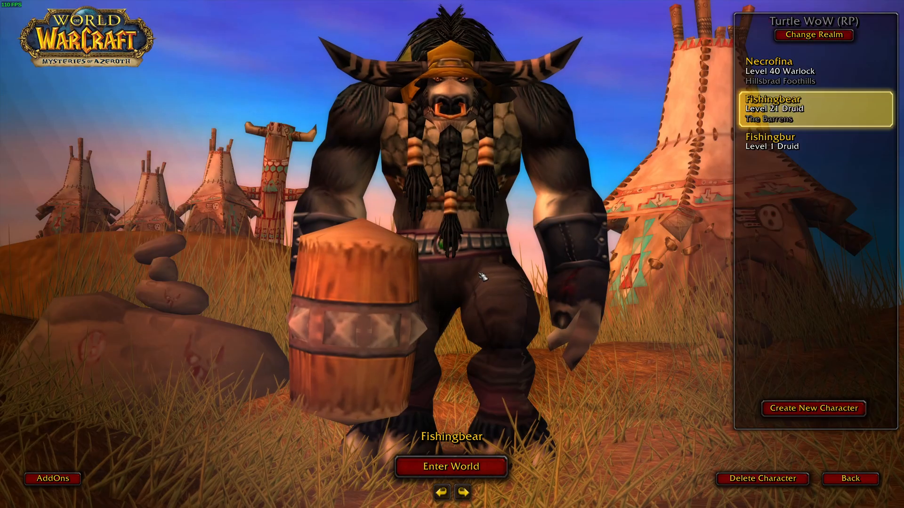
left_click(53, 478)
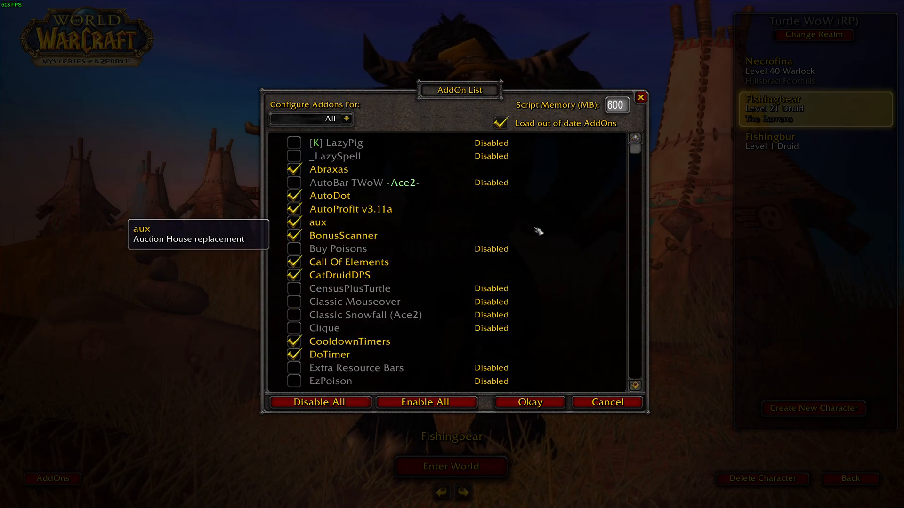
left_click(528, 402)
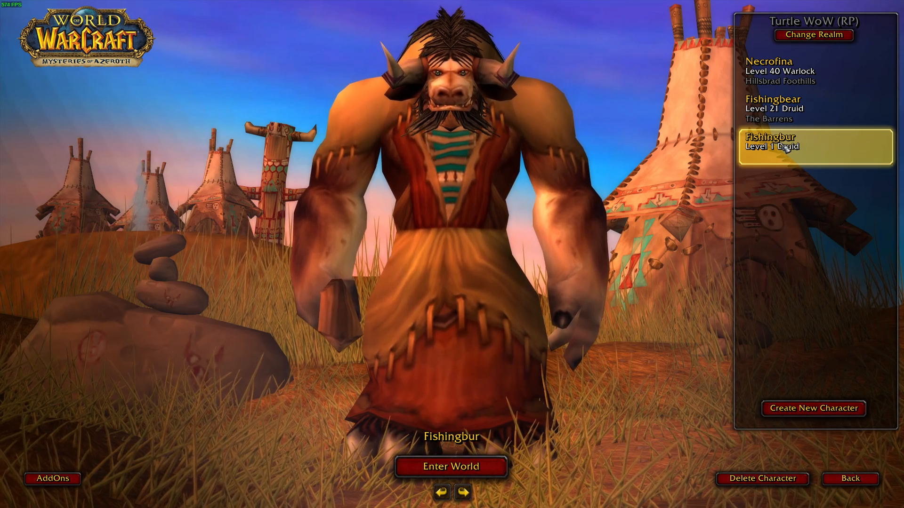
left_click(814, 108)
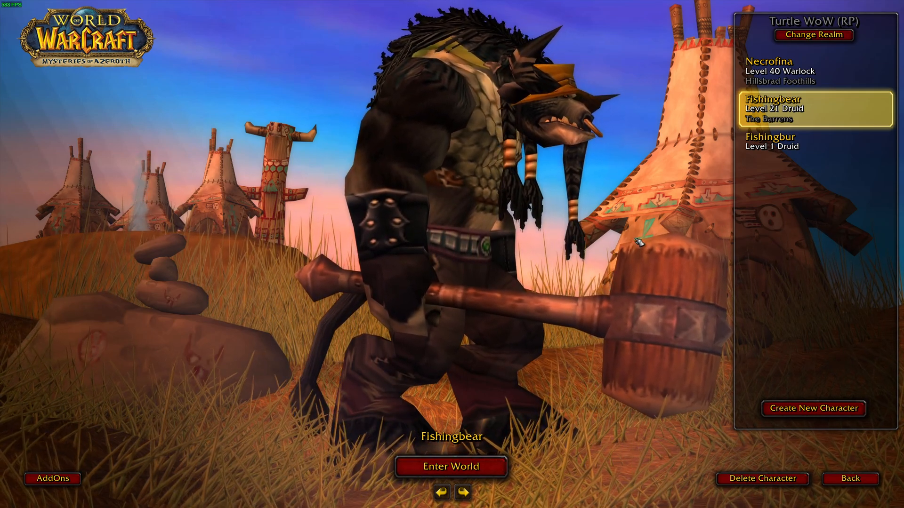
left_click(814, 141)
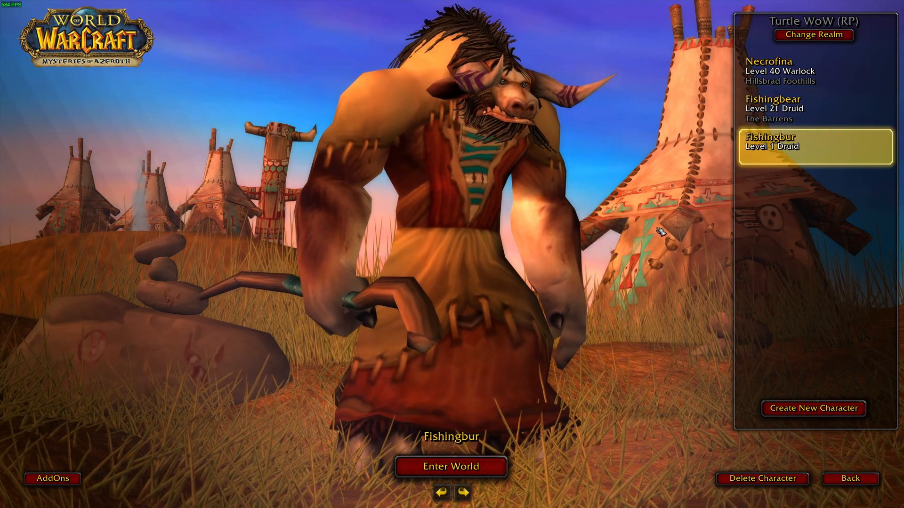
left_click(813, 110)
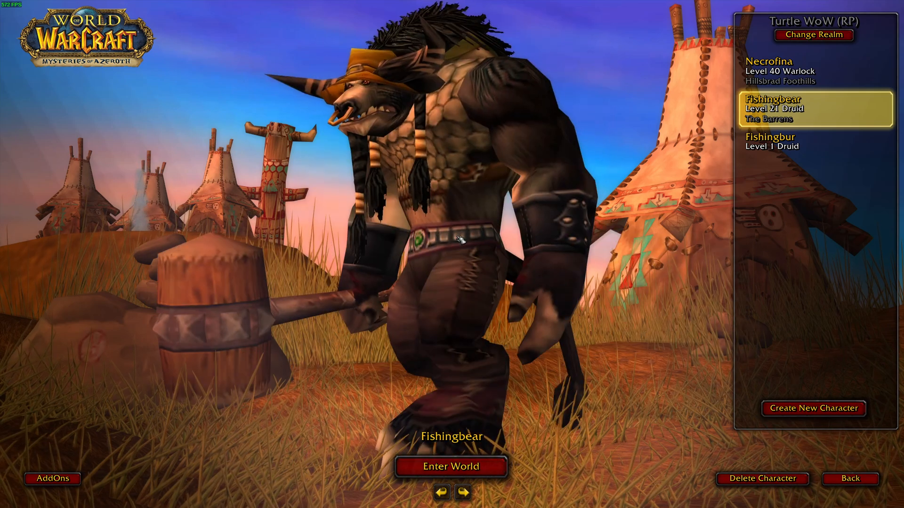
left_click(813, 142)
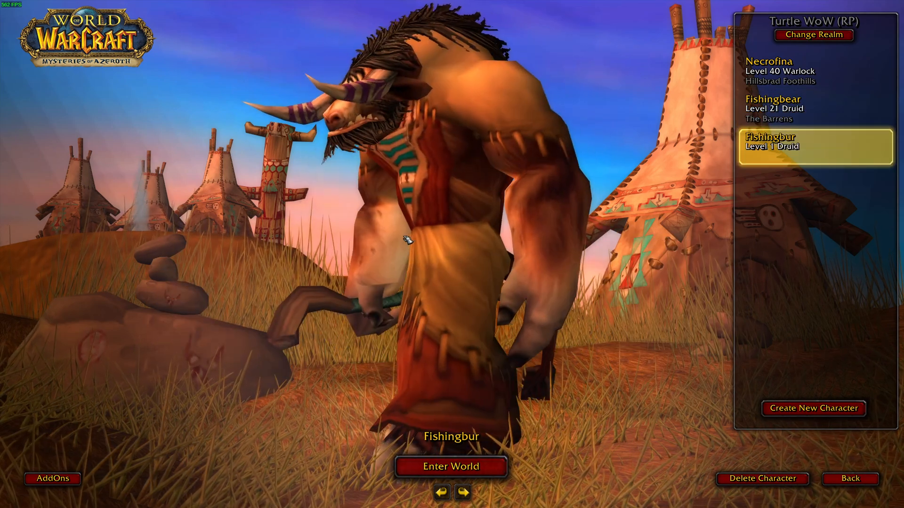